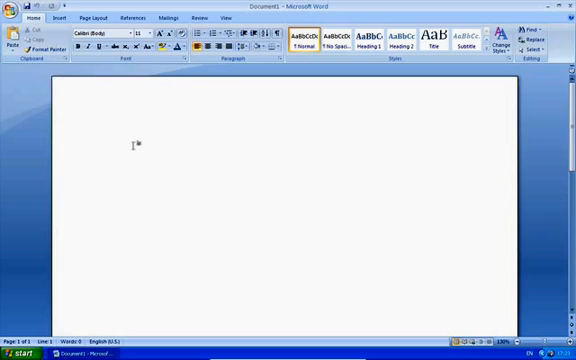
Turn on Show/Hide ¶ so tab and paragraph marks appear on the blank page
{"action": "left_click", "coordinate": [110, 138]}
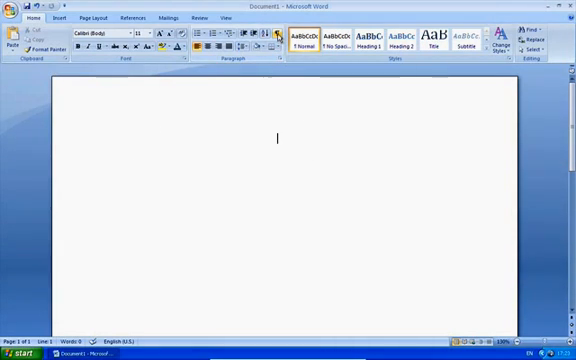
{"action": "left_click", "coordinate": [281, 35]}
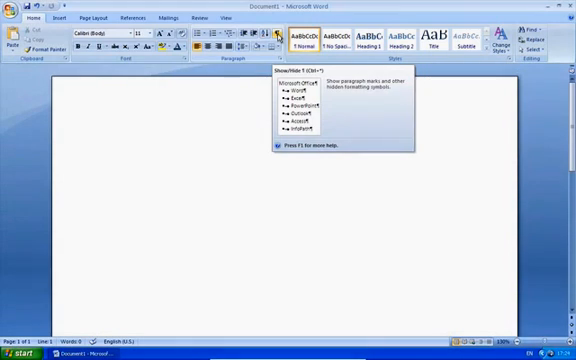
{"action": "left_click", "coordinate": [278, 37]}
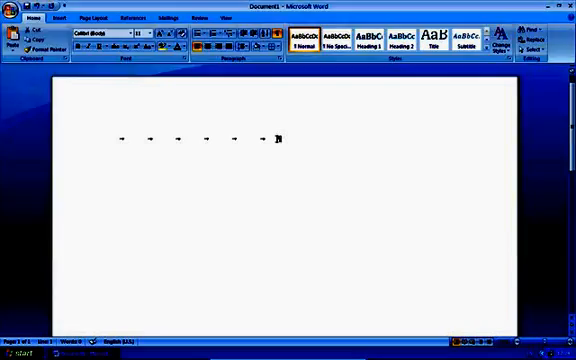
{"action": "key", "text": "Return"}
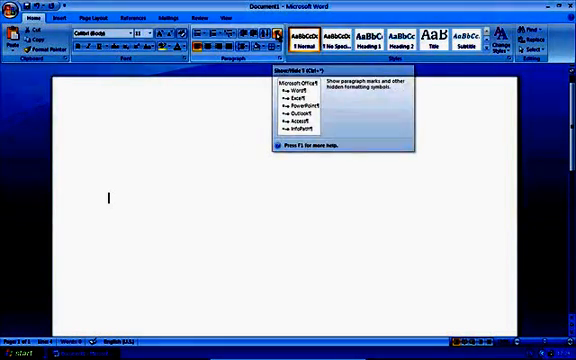
{"action": "left_click", "coordinate": [53, 18]}
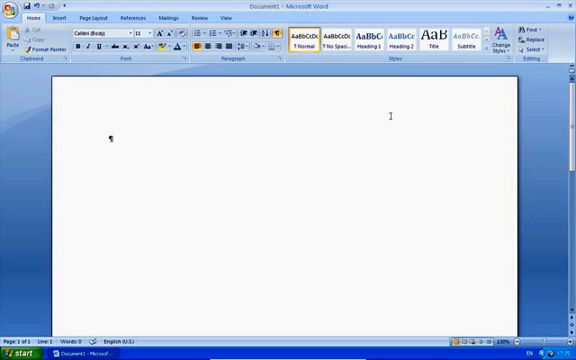
{"action": "mouse_move", "coordinate": [532, 95]}
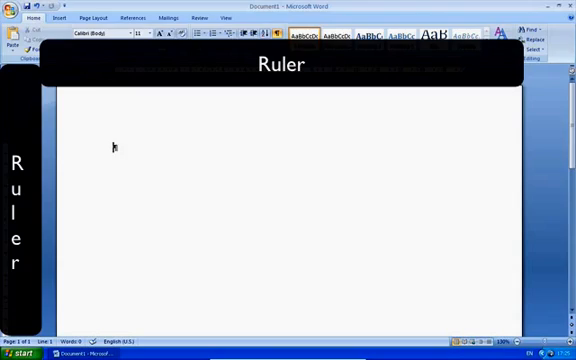
Show the horizontal and vertical rulers using the View Ruler button
{"action": "left_click", "coordinate": [85, 18]}
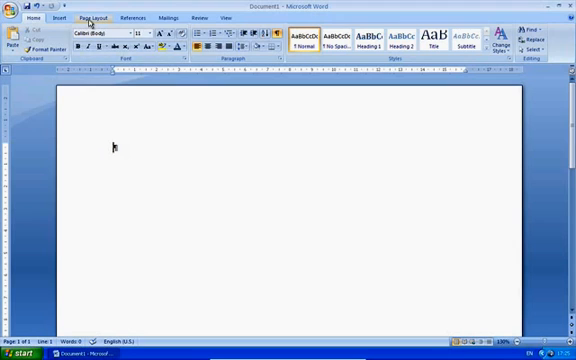
In the Tabs dialog, add stops: 1 cm left, 5 cm centre, 9 cm left, 12 cm decimal
{"action": "left_click", "coordinate": [92, 17]}
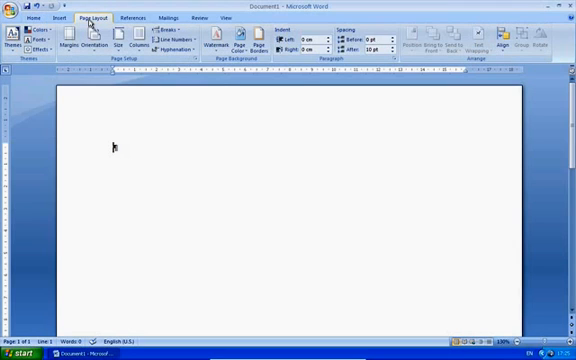
{"action": "left_click", "coordinate": [400, 62]}
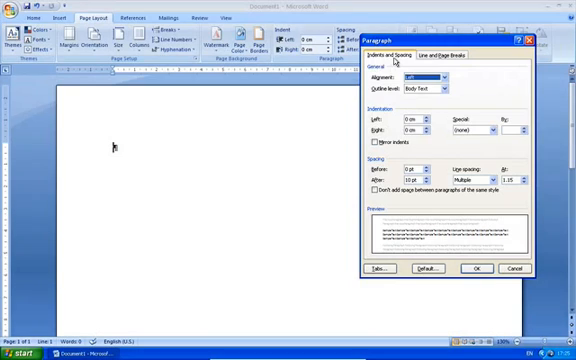
{"action": "left_click", "coordinate": [379, 269]}
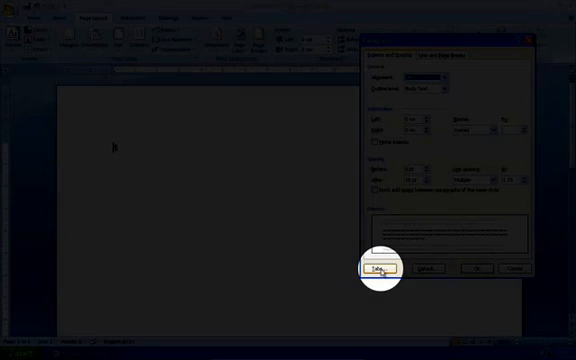
{"action": "left_click", "coordinate": [378, 269]}
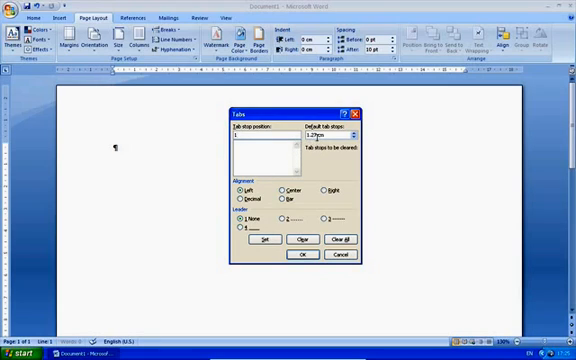
{"action": "mouse_move", "coordinate": [118, 150]}
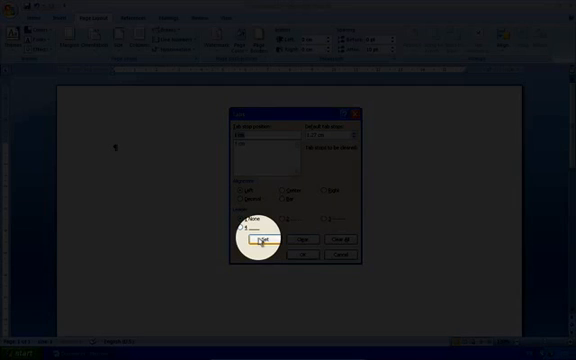
{"action": "left_click", "coordinate": [263, 241]}
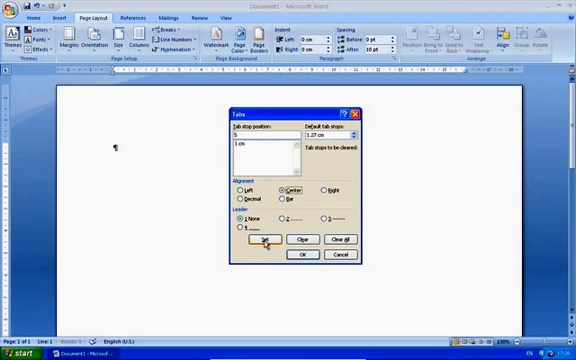
{"action": "left_click", "coordinate": [263, 243]}
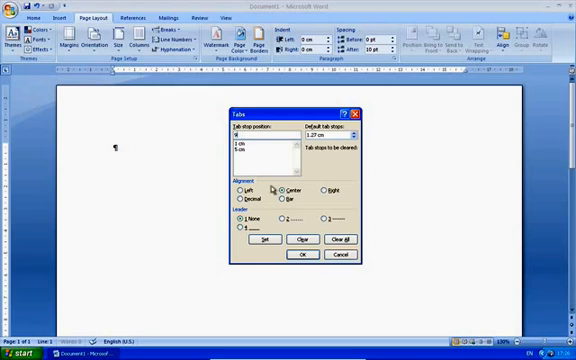
{"action": "left_click", "coordinate": [330, 190]}
{"action": "type", "text": "13"}
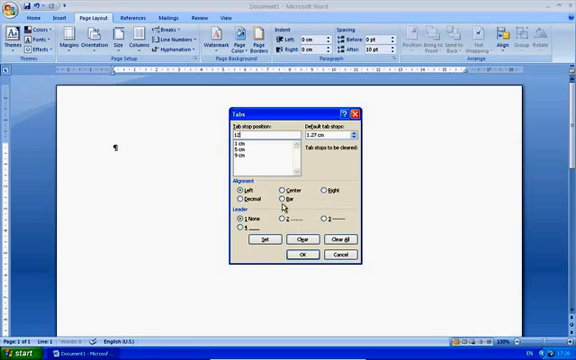
{"action": "left_click", "coordinate": [242, 192]}
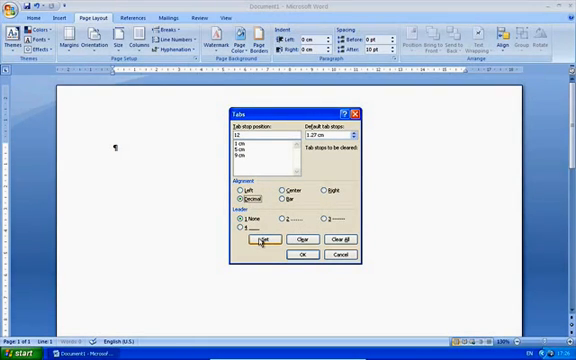
{"action": "left_click", "coordinate": [263, 243]}
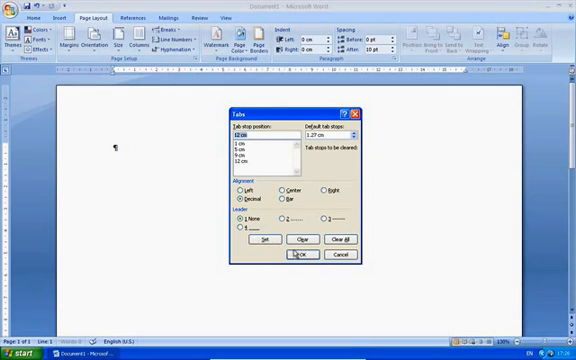
{"action": "left_click", "coordinate": [305, 256]}
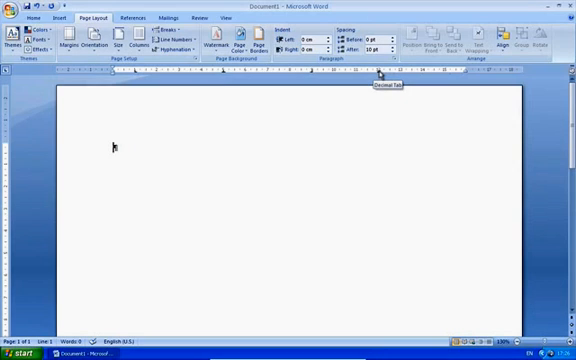
{"action": "mouse_move", "coordinate": [300, 75]}
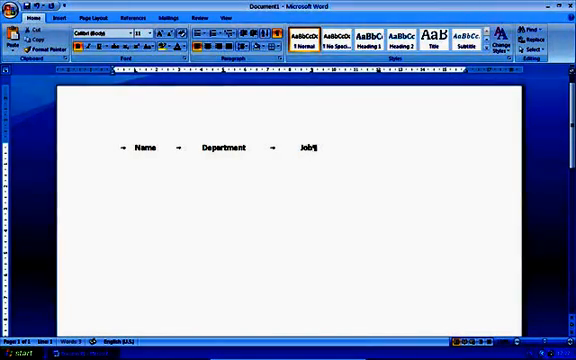
Finish the header with Job Title and Pay, then start a new line
{"action": "type", "text": "title"}
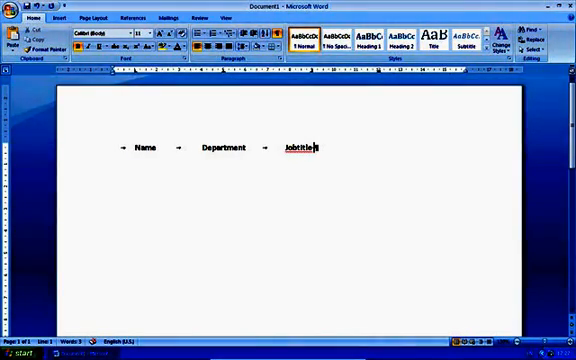
{"action": "type", "text": "-Title"}
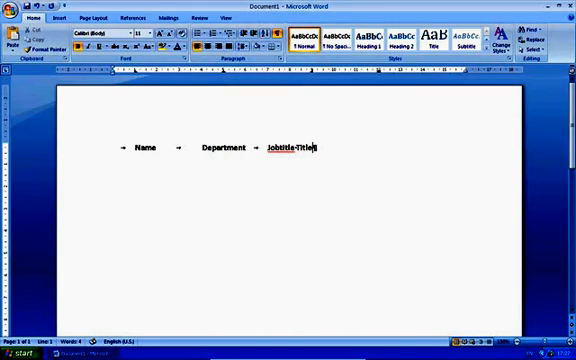
{"action": "key", "text": "Tab"}
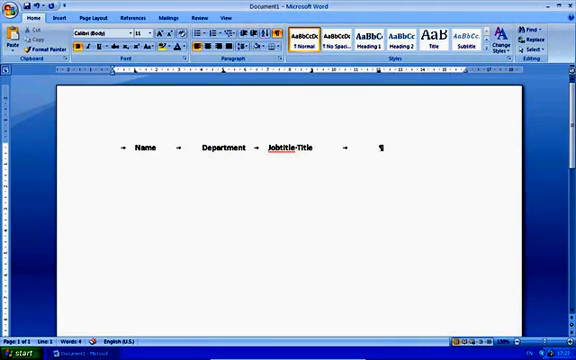
{"action": "type", "text": "Pay"}
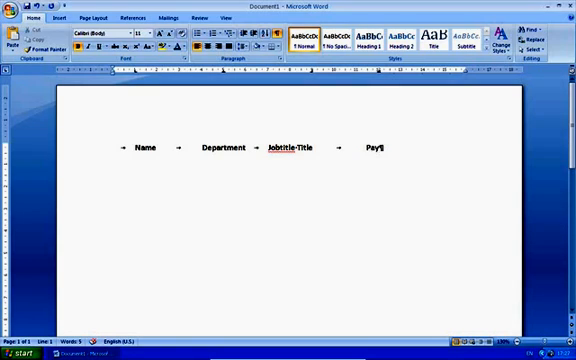
{"action": "key", "text": "Return"}
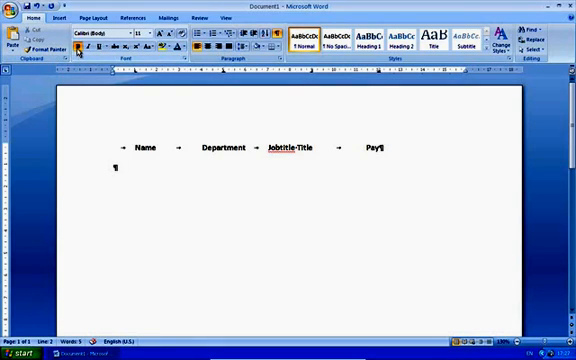
{"action": "key", "text": "Tab"}
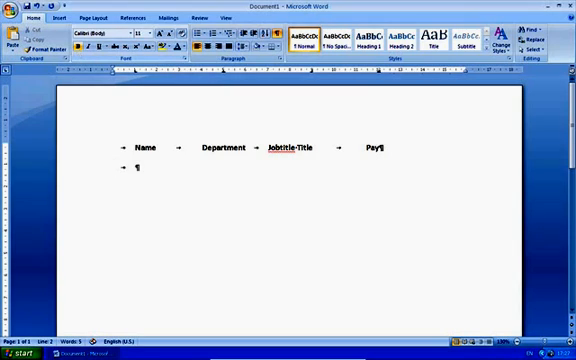
{"action": "type", "text": "John"}
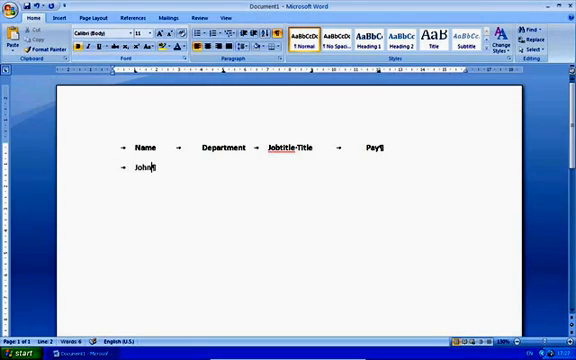
{"action": "type", "text": "-Murphy"}
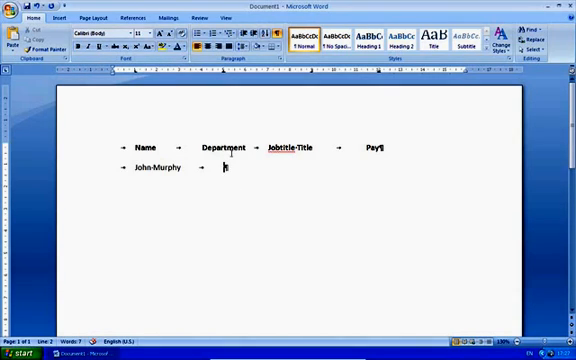
{"action": "type", "text": "Finance"}
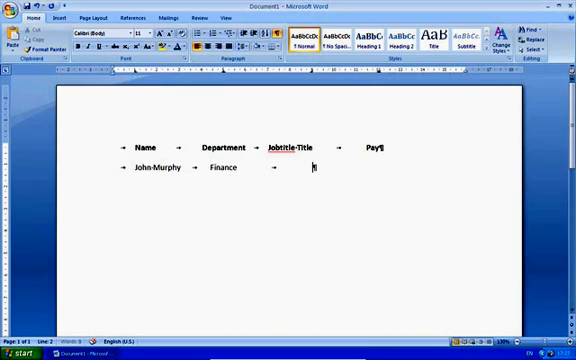
{"action": "type", "text": "A"}
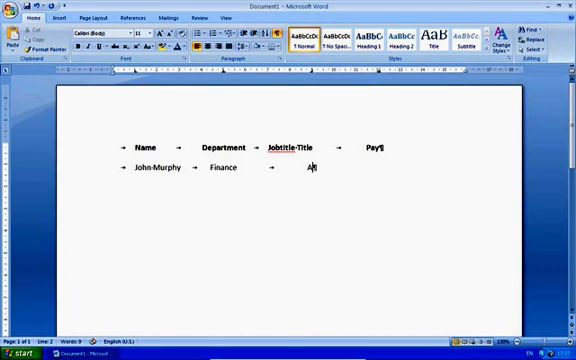
{"action": "type", "text": "ccountant"}
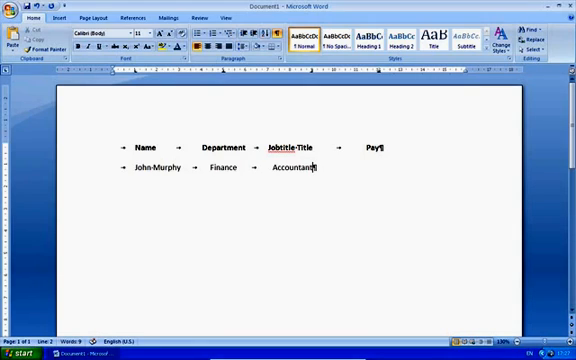
{"action": "key", "text": "tab"}
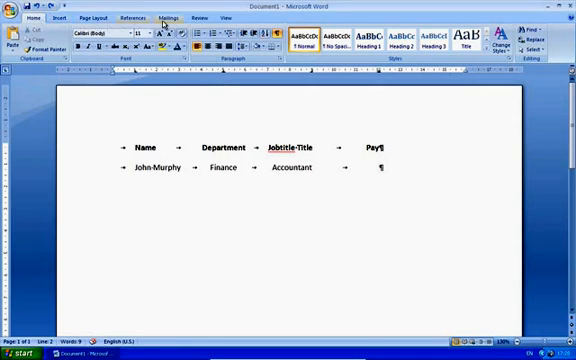
Insert the € symbol and type John Murphy's pay of 25.00 per hour
{"action": "left_click", "coordinate": [64, 17]}
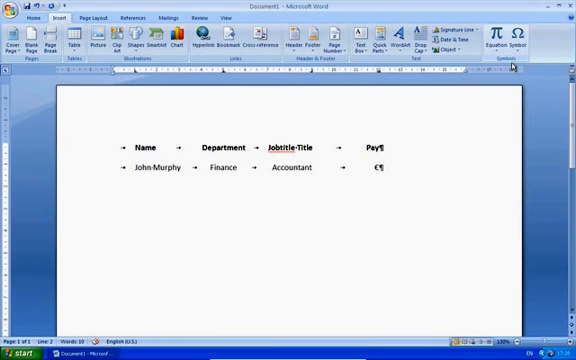
{"action": "type", "text": "20"}
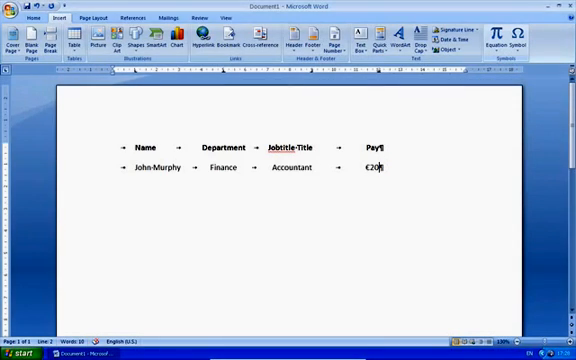
{"action": "type", "text": "5"}
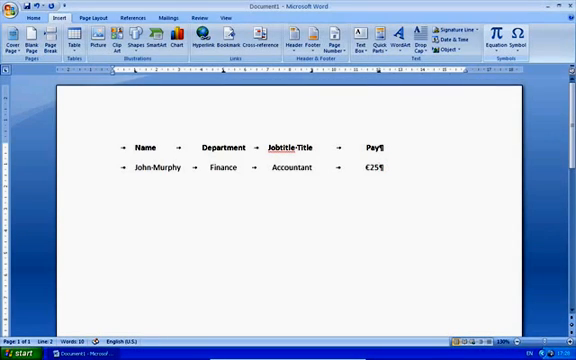
{"action": "type", "text": ".00 per hour"}
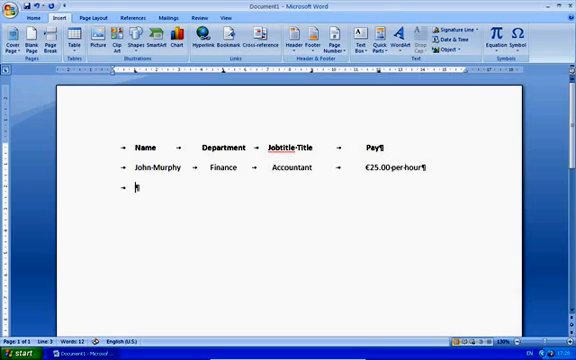
{"action": "type", "text": "Ja"}
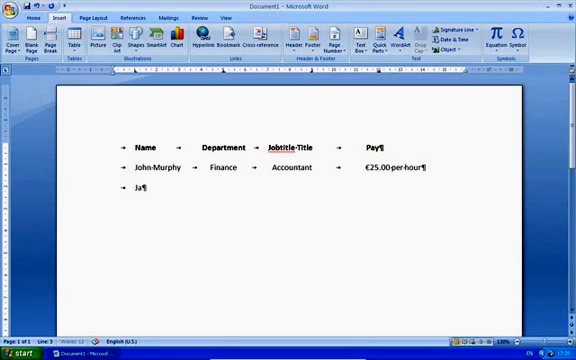
{"action": "type", "text": "ne-Ryan"}
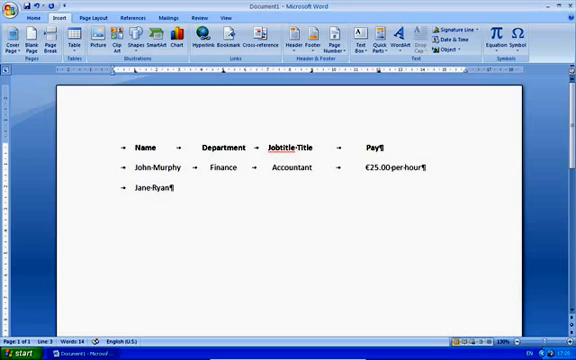
{"action": "key", "text": "tab"}
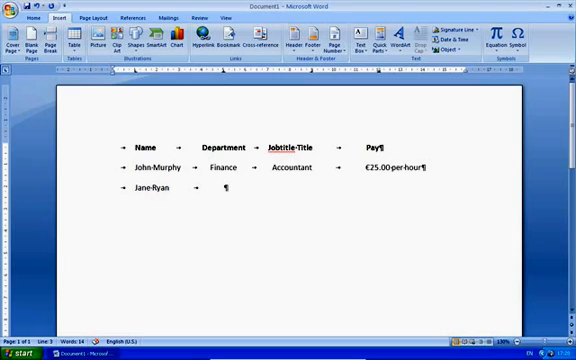
{"action": "type", "text": "Produc"}
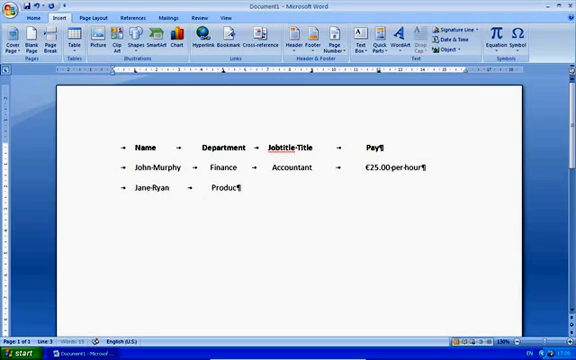
{"action": "type", "text": "tion"}
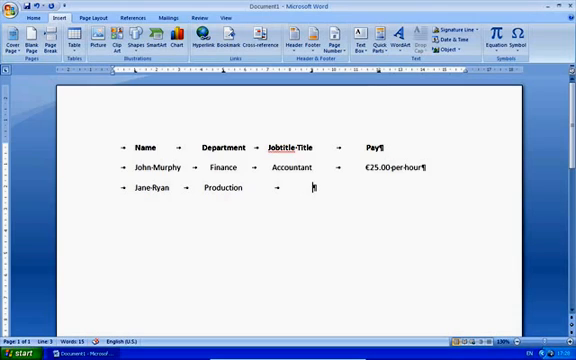
{"action": "type", "text": "Engineer"}
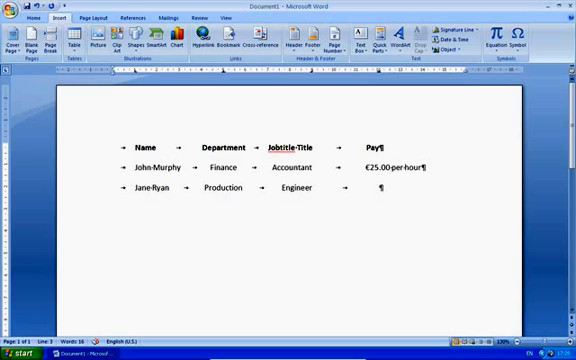
{"action": "mouse_move", "coordinate": [517, 42]}
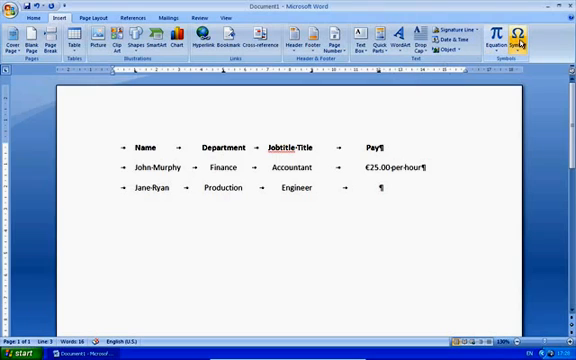
Insert the € symbol and type Jane Ryan's pay of 40.00 per hour
{"action": "left_click", "coordinate": [520, 38]}
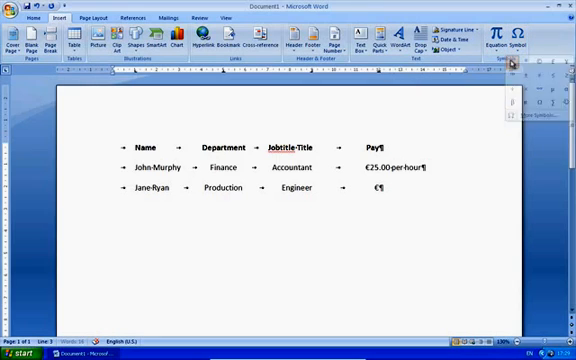
{"action": "type", "text": "40"}
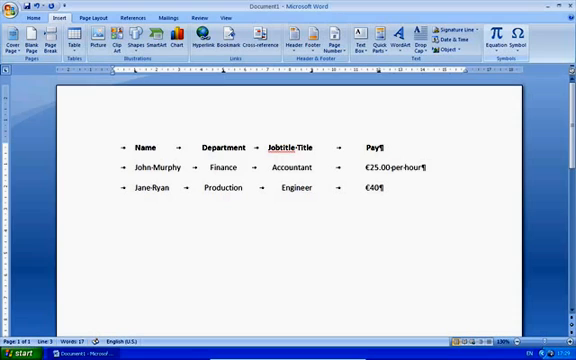
{"action": "type", "text": ".00 per"}
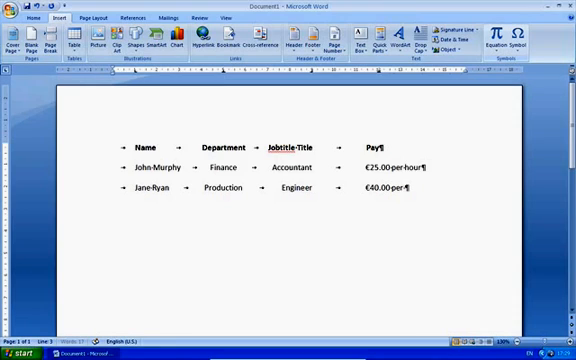
{"action": "type", "text": "hour"}
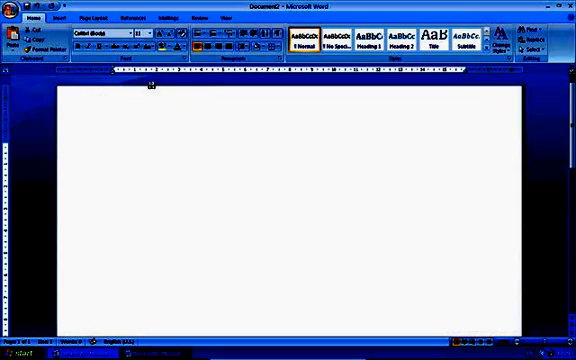
Type the bold headings Name, Department, Job Title and Pay separated by tabs
{"action": "type", "text": "Name\tDepartment\tJob Title\tPa"}
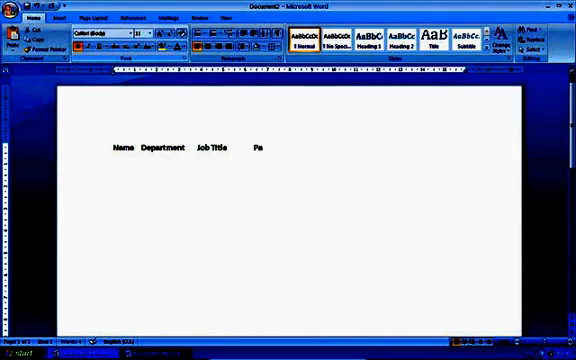
{"action": "type", "text": "y"}
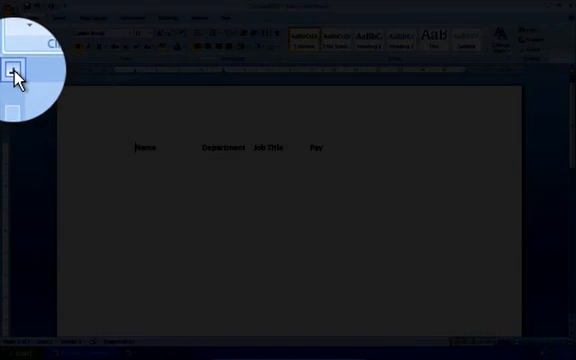
{"action": "mouse_move", "coordinate": [14, 72]}
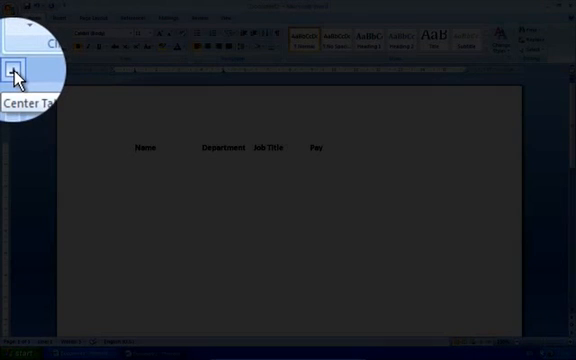
Switch the ruler's tab selector to centre-aligned tab stops for the headings
{"action": "left_click", "coordinate": [14, 75]}
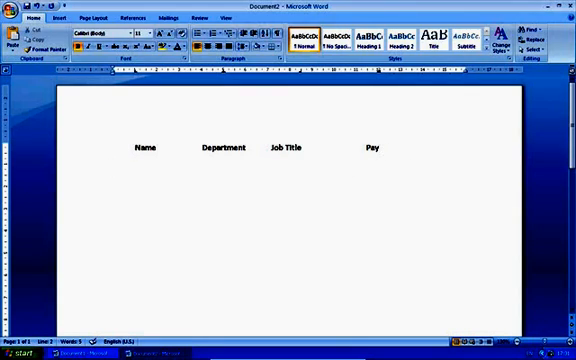
Type John Murphy in regular weight, then Finance and Accountant
{"action": "type", "text": "John"}
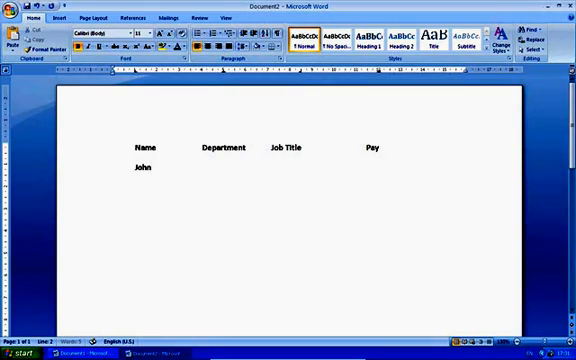
{"action": "type", "text": "Murphy"}
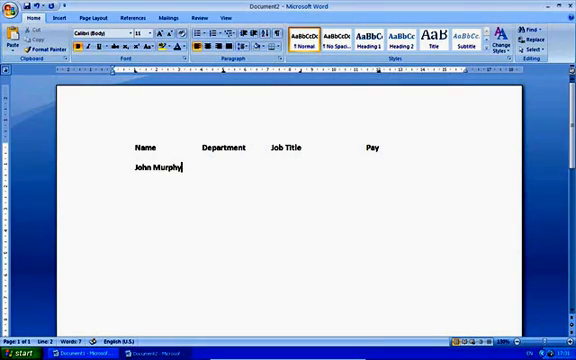
{"action": "double_click", "coordinate": [145, 170]}
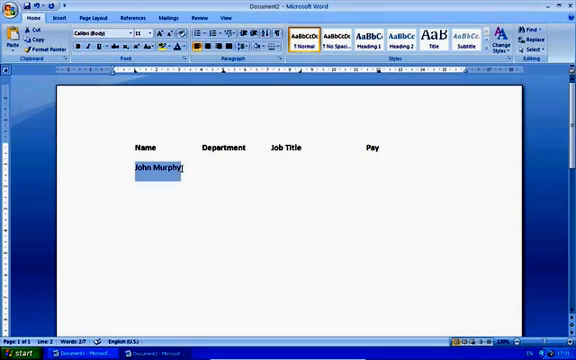
{"action": "left_click", "coordinate": [224, 169]}
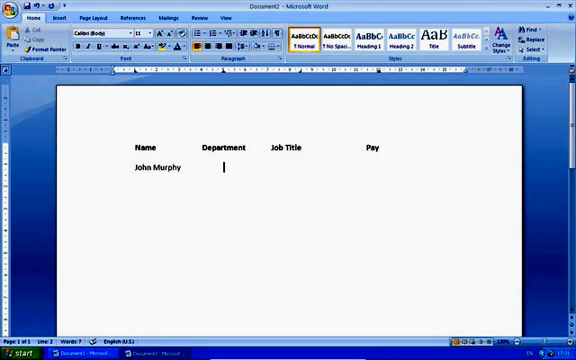
{"action": "type", "text": "Finan"}
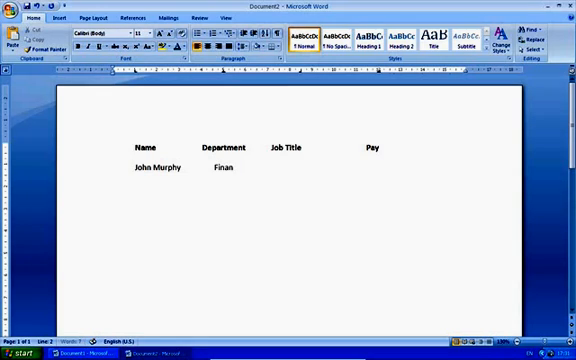
{"action": "type", "text": "ce"}
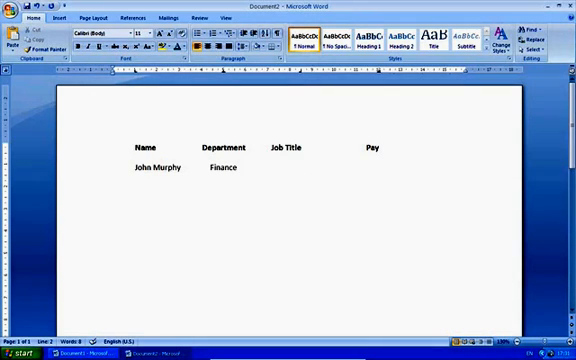
{"action": "type", "text": "Accountm"}
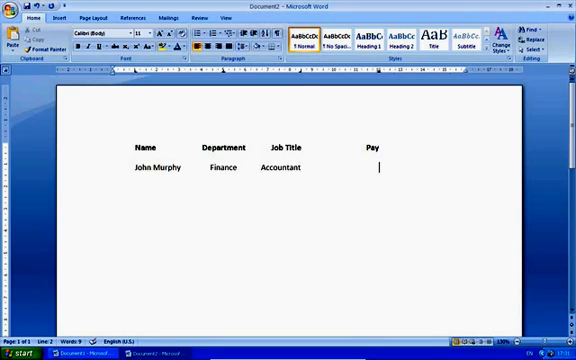
{"action": "mouse_move", "coordinate": [381, 99]}
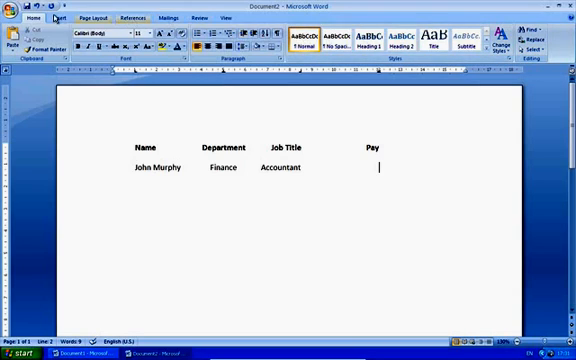
Insert the € symbol and type the pay 25.00 per hour
{"action": "left_click", "coordinate": [66, 17]}
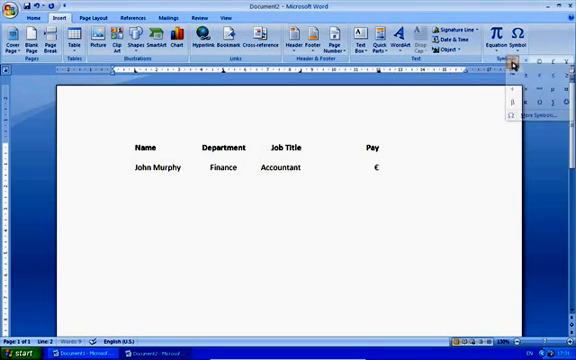
{"action": "type", "text": "25.00"}
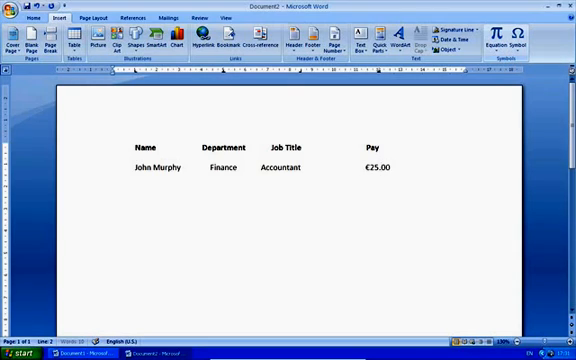
{"action": "type", "text": "per hour"}
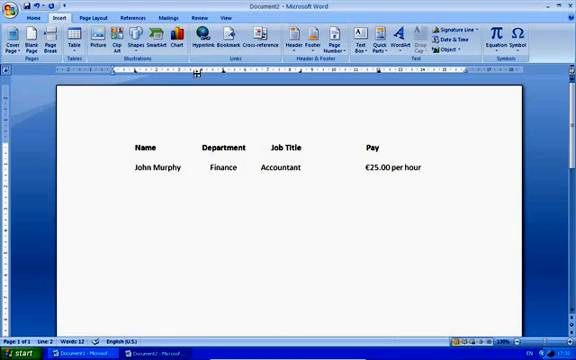
{"action": "mouse_move", "coordinate": [135, 73]}
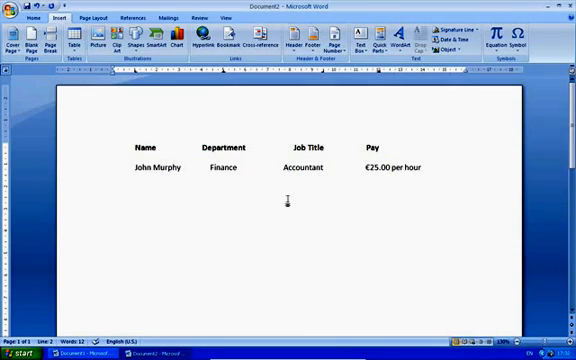
{"action": "mouse_move", "coordinate": [38, 105]}
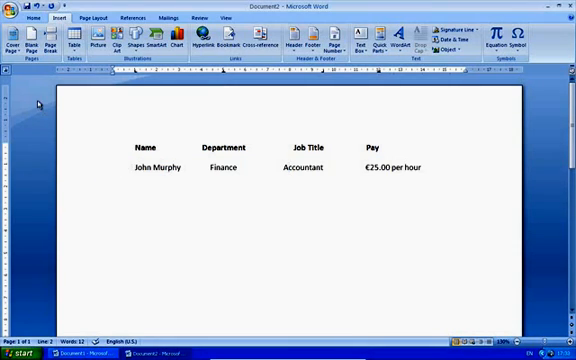